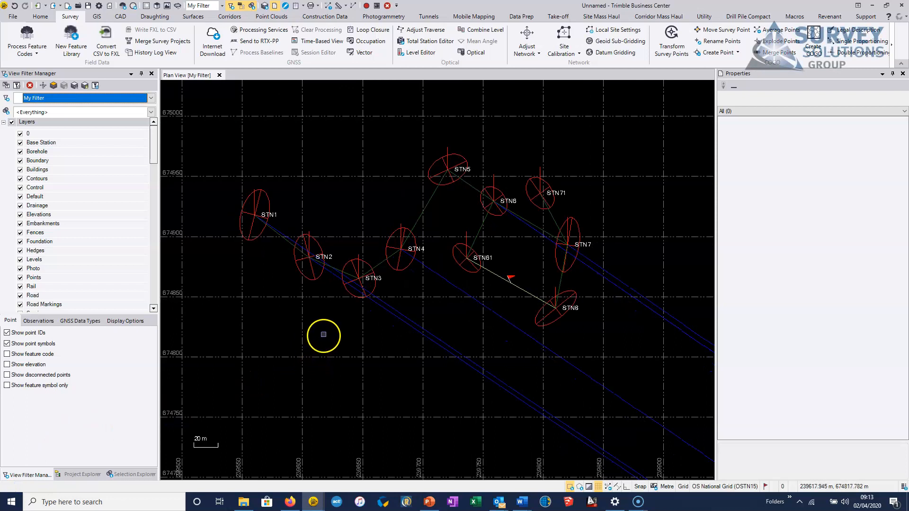
{"action": "mouse_move", "coordinate": [371, 180]}
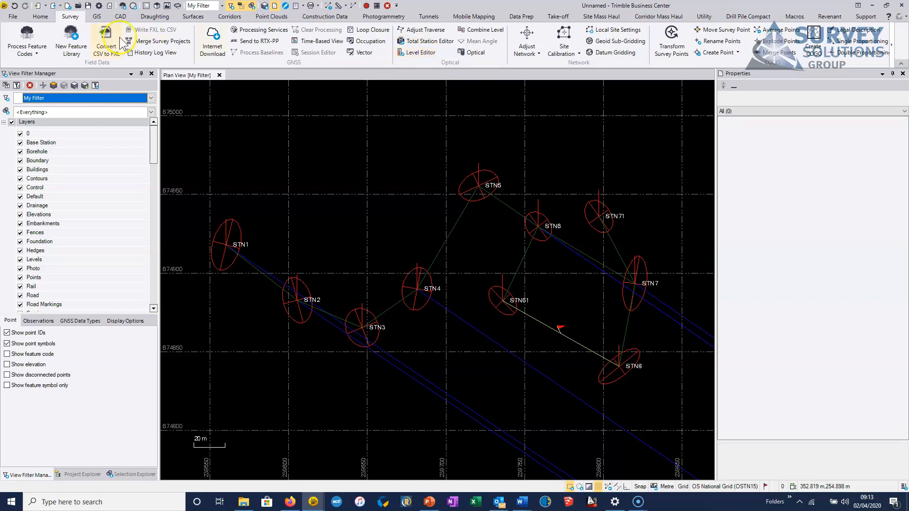
Step: Create a new level run with 7 set-ups in Backsight Foresight style
{"action": "left_click", "coordinate": [420, 52]}
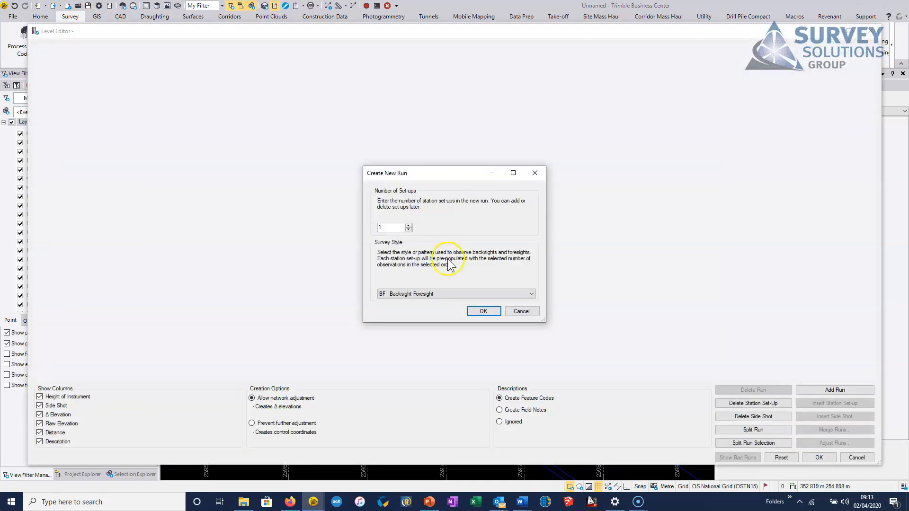
{"action": "mouse_move", "coordinate": [411, 209]}
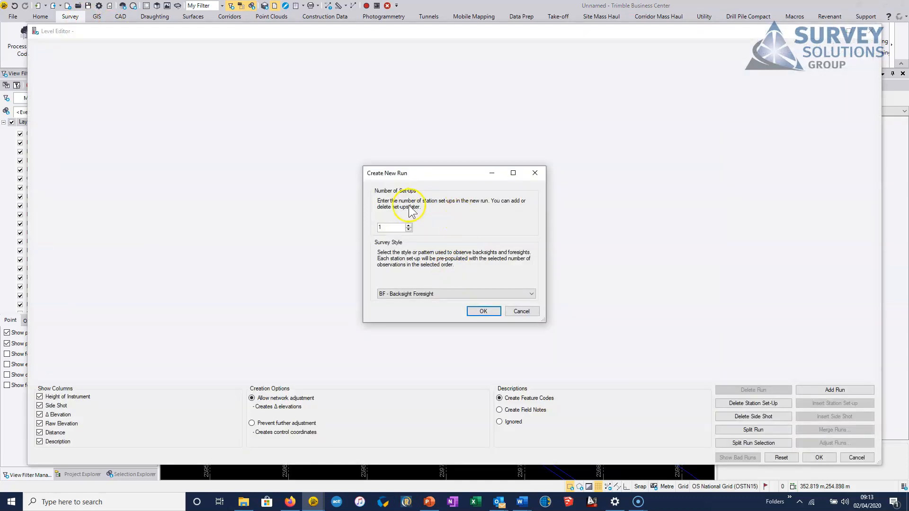
{"action": "mouse_move", "coordinate": [413, 231]}
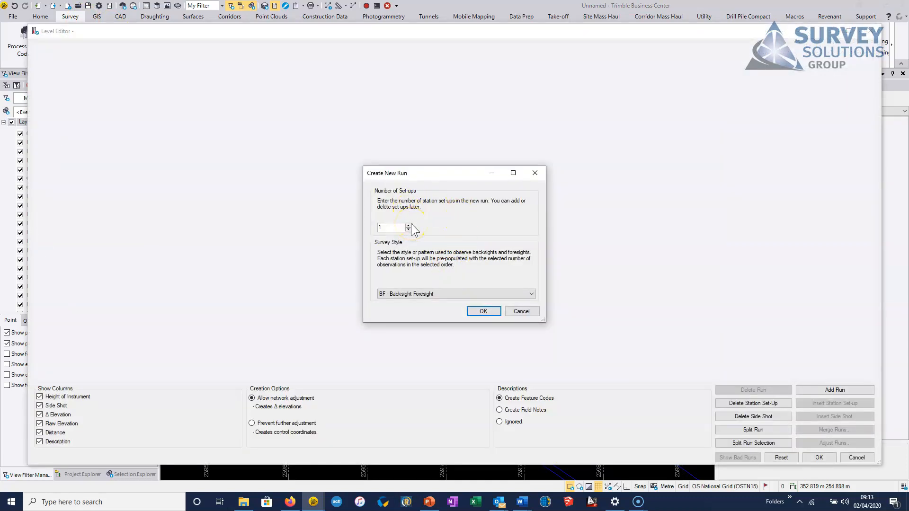
{"action": "left_click", "coordinate": [408, 225]}
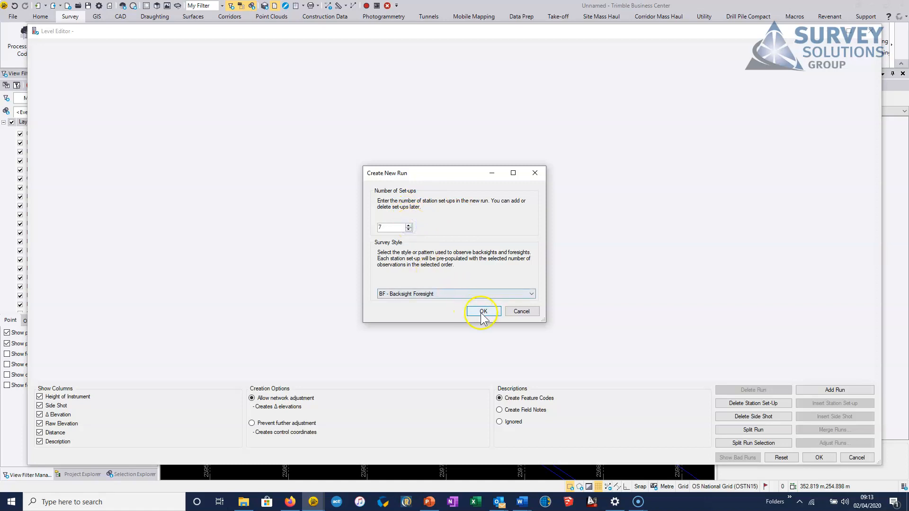
{"action": "left_click", "coordinate": [528, 294]}
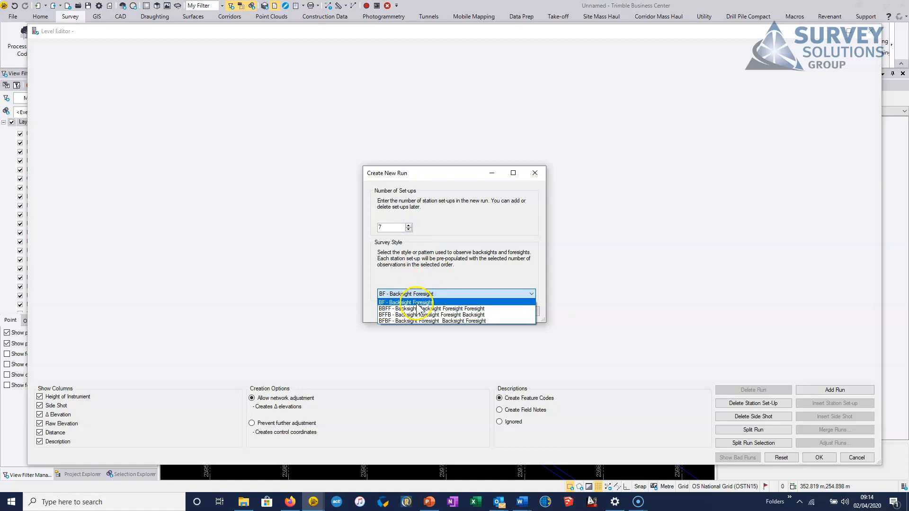
{"action": "mouse_move", "coordinate": [422, 308]}
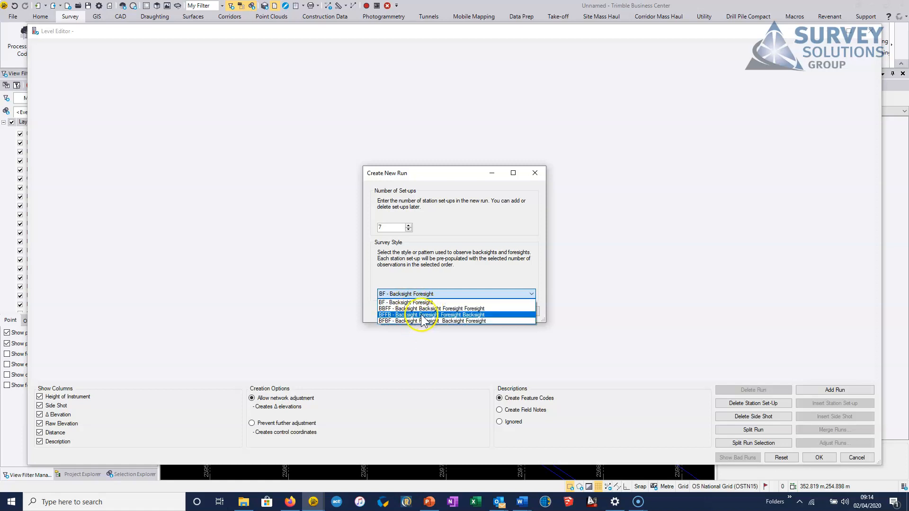
{"action": "left_click", "coordinate": [406, 302]}
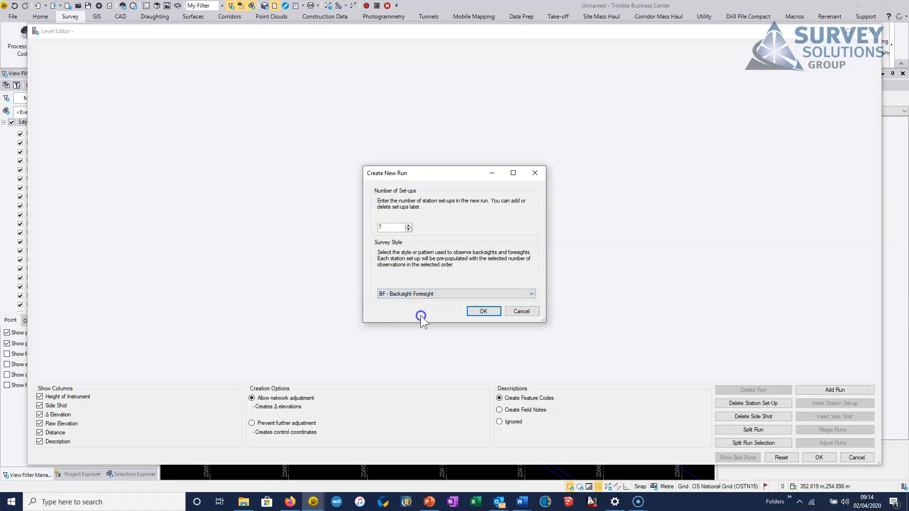
{"action": "mouse_move", "coordinate": [483, 311]}
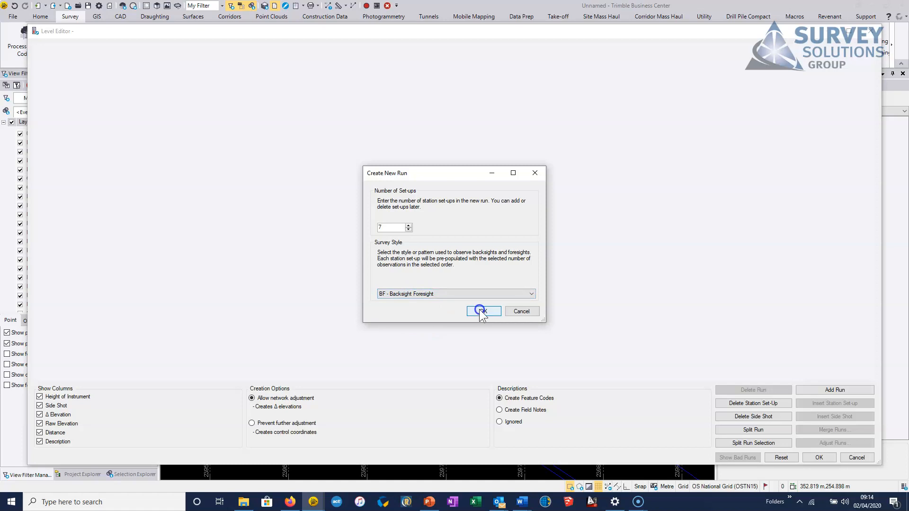
{"action": "left_click", "coordinate": [482, 312]}
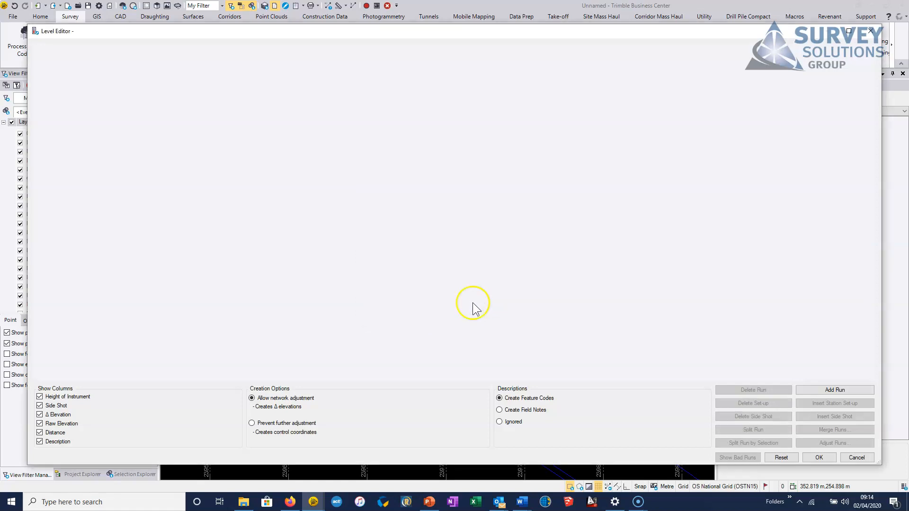
Step: Fill the Run 01 grid from STN7 to STN6 and open the first point's elevation types
{"action": "left_click", "coordinate": [834, 389]}
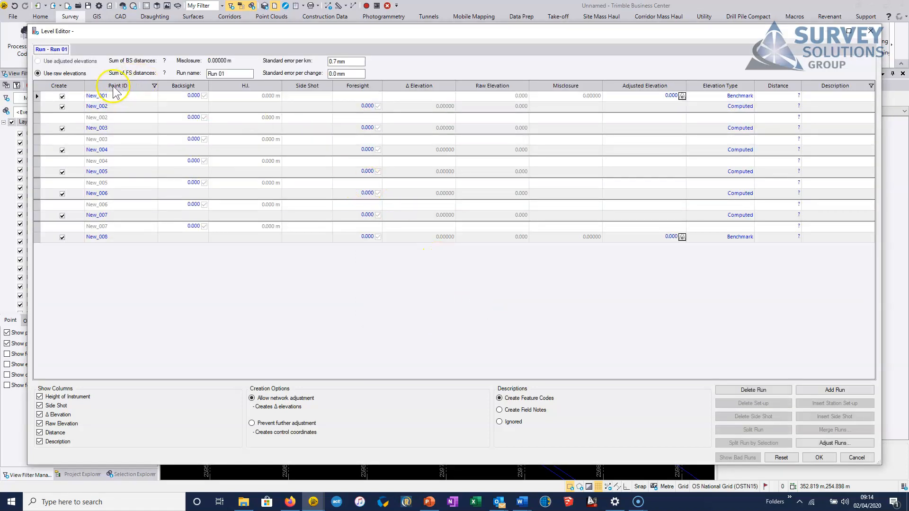
{"action": "left_click", "coordinate": [96, 226]}
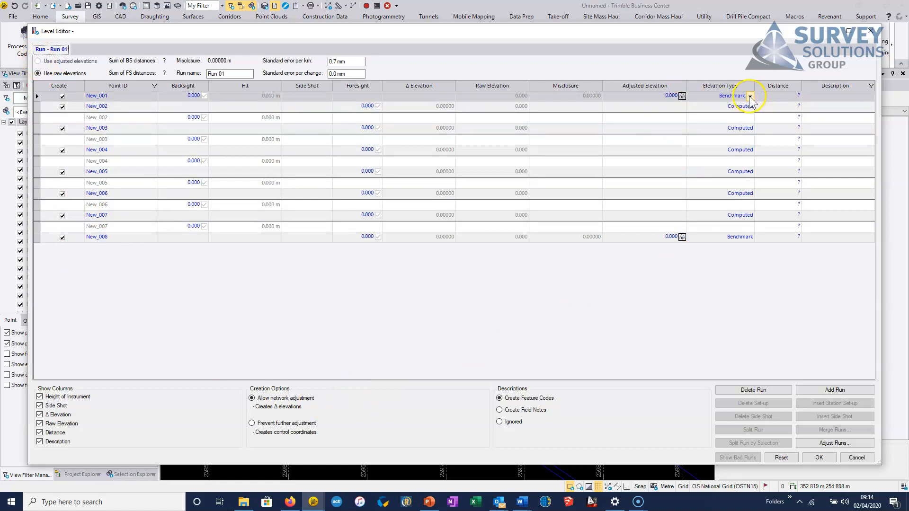
{"action": "left_click", "coordinate": [749, 95]}
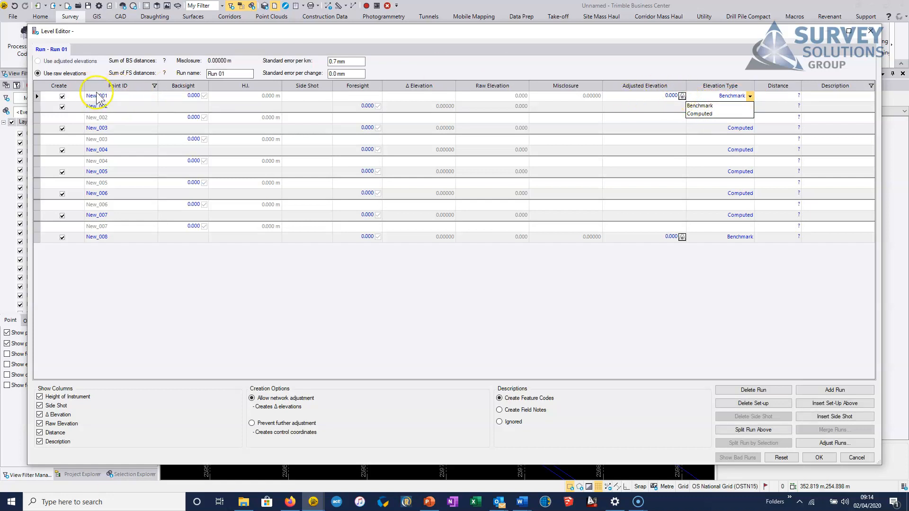
{"action": "mouse_move", "coordinate": [150, 103]}
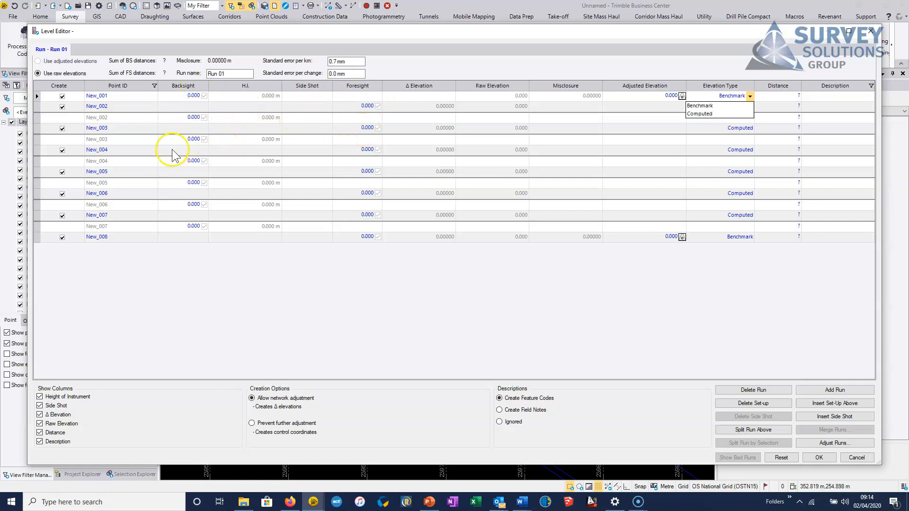
{"action": "mouse_move", "coordinate": [23, 493]}
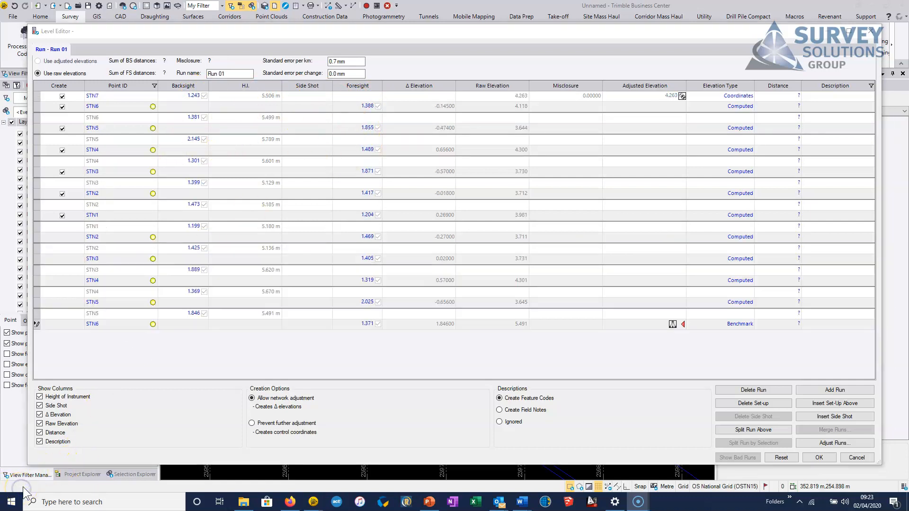
Step: Set the final STN6 row's elevation type to Computed
{"action": "left_click", "coordinate": [195, 313]}
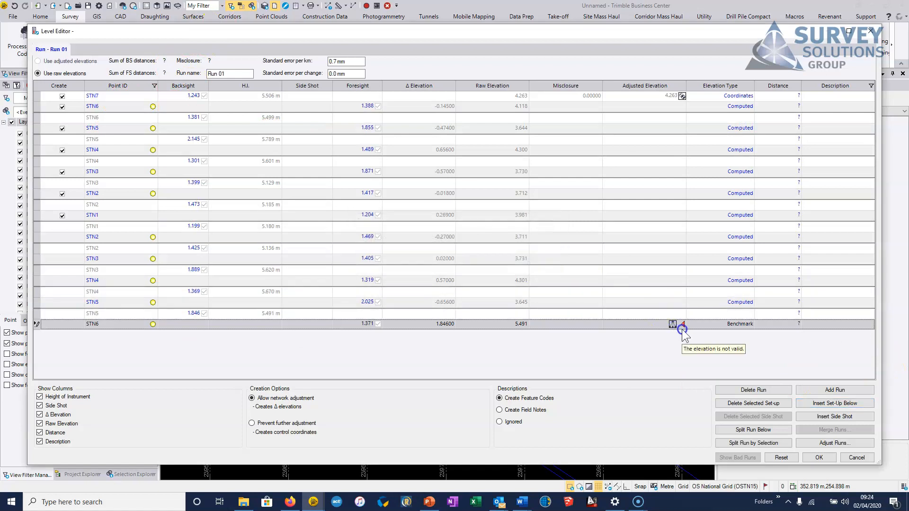
{"action": "left_click", "coordinate": [749, 324]}
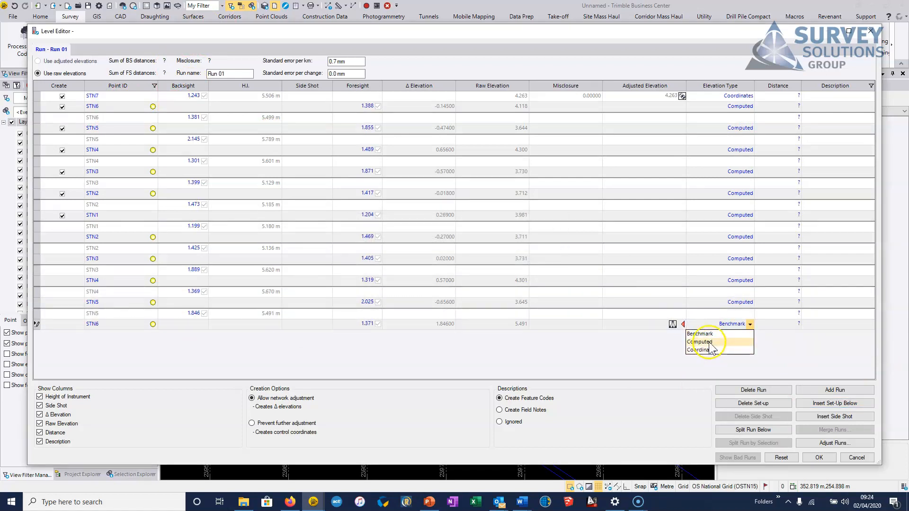
{"action": "left_click", "coordinate": [700, 342]}
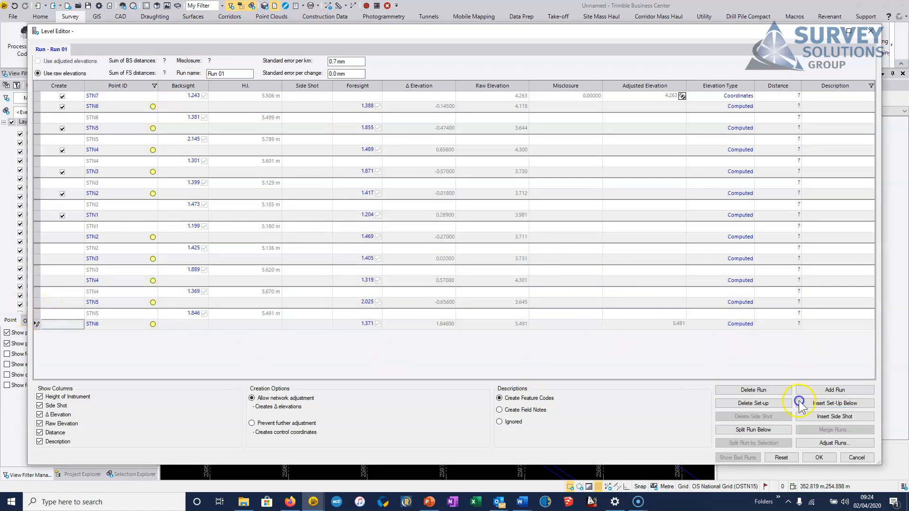
Step: Add a closing set-up on STN7 with readings 1.473 and 1.3, elevation from coordinates
{"action": "left_click", "coordinate": [833, 403]}
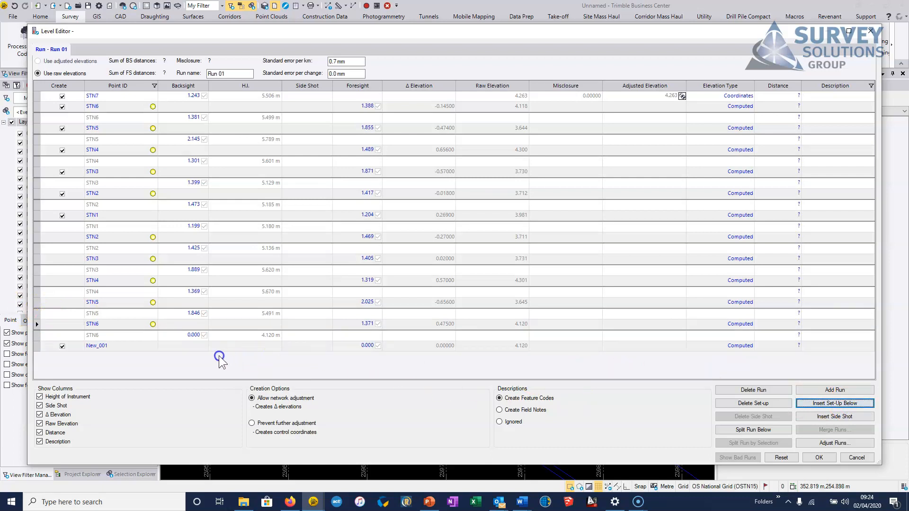
{"action": "left_click", "coordinate": [97, 345]}
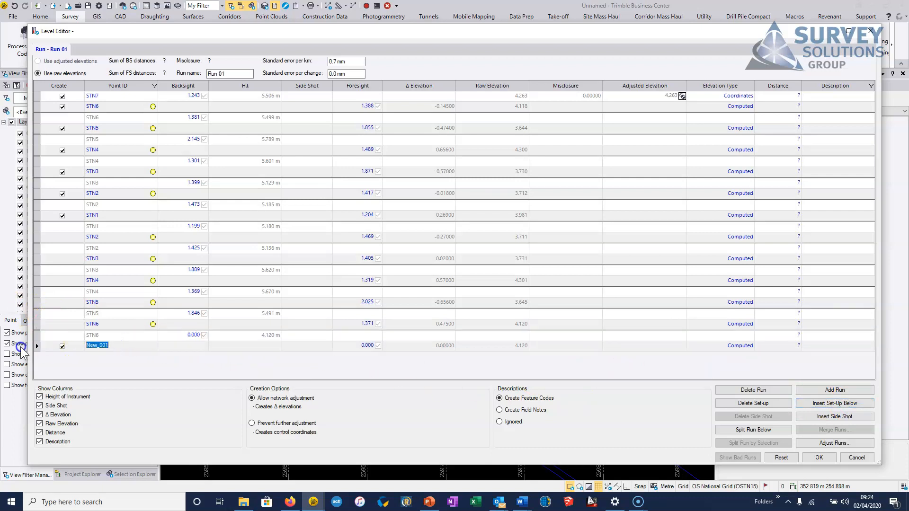
{"action": "type", "text": "STn7"}
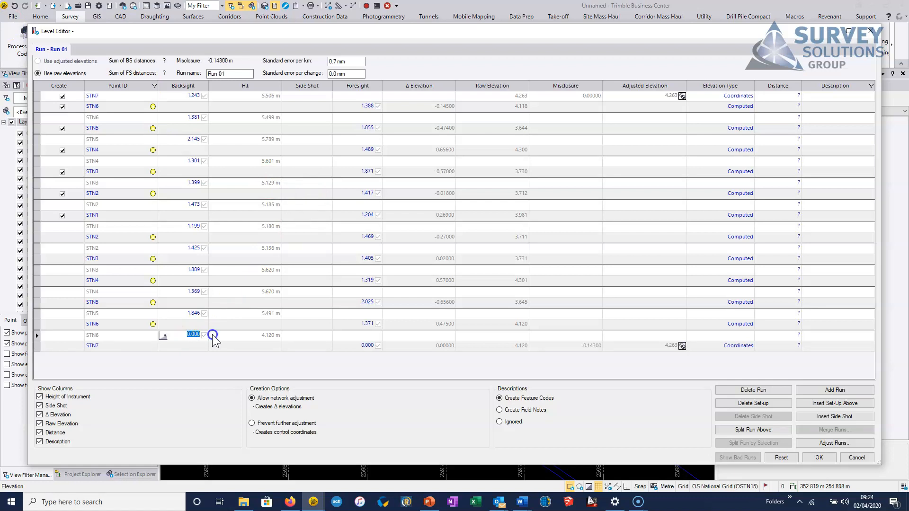
{"action": "type", "text": "1.473"}
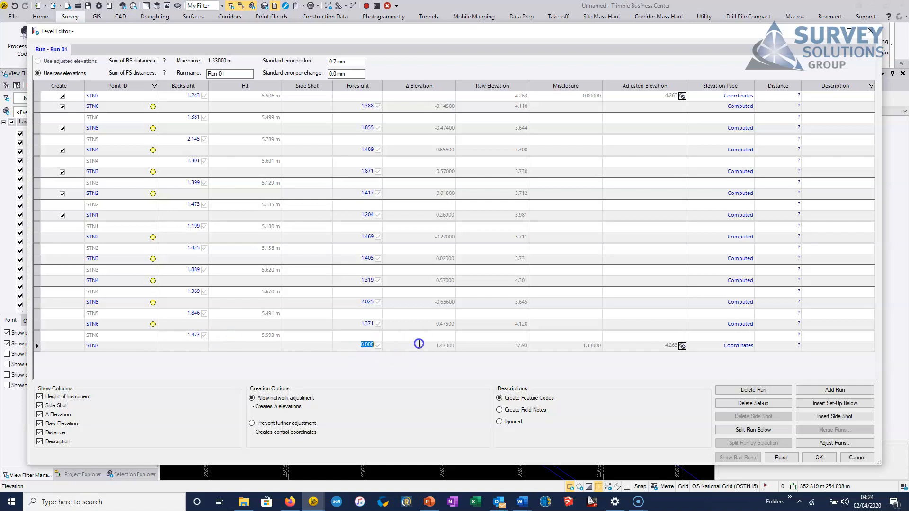
{"action": "type", "text": "1.327"}
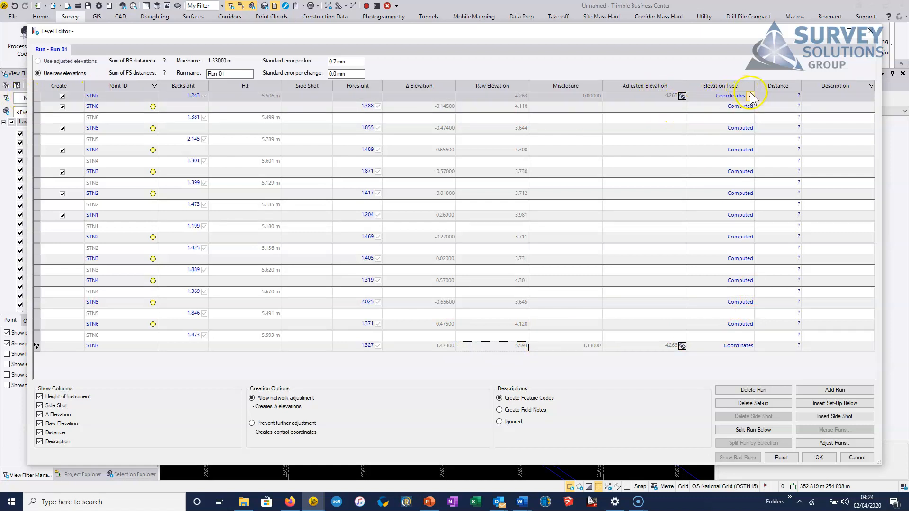
{"action": "mouse_move", "coordinate": [751, 99]}
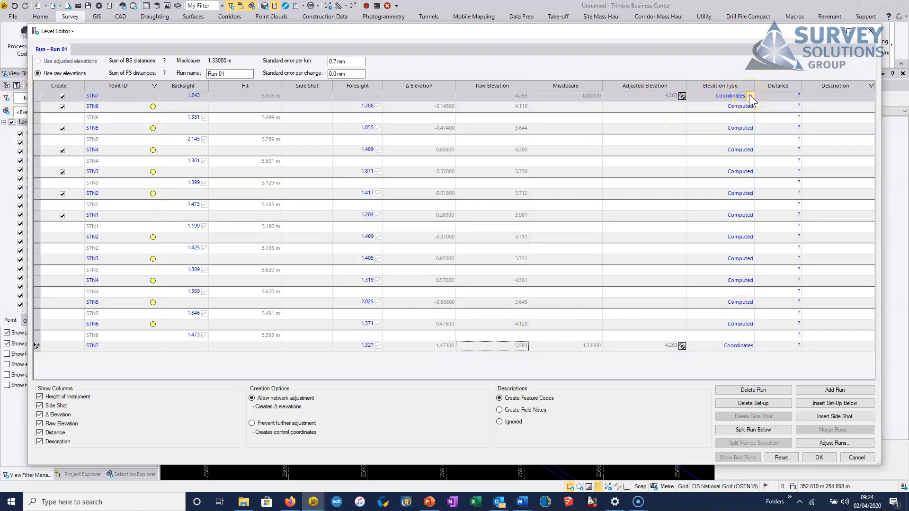
{"action": "left_click", "coordinate": [736, 346]}
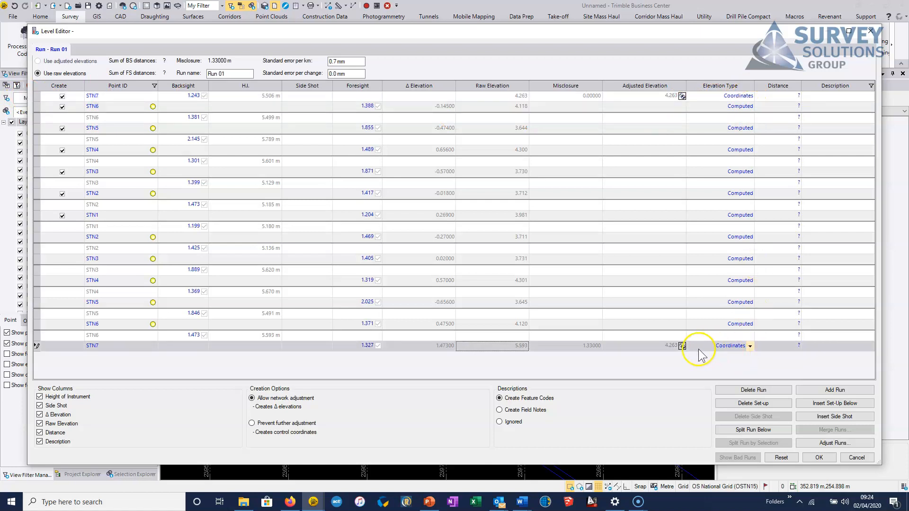
{"action": "mouse_move", "coordinate": [750, 346]}
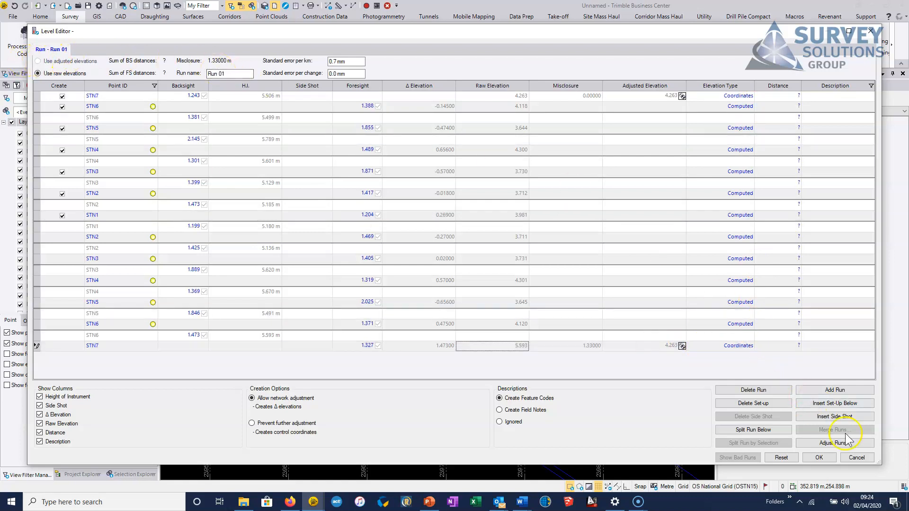
Step: Adjust Run 01 so the misclosure is distributed as corrections
{"action": "left_click", "coordinate": [834, 443]}
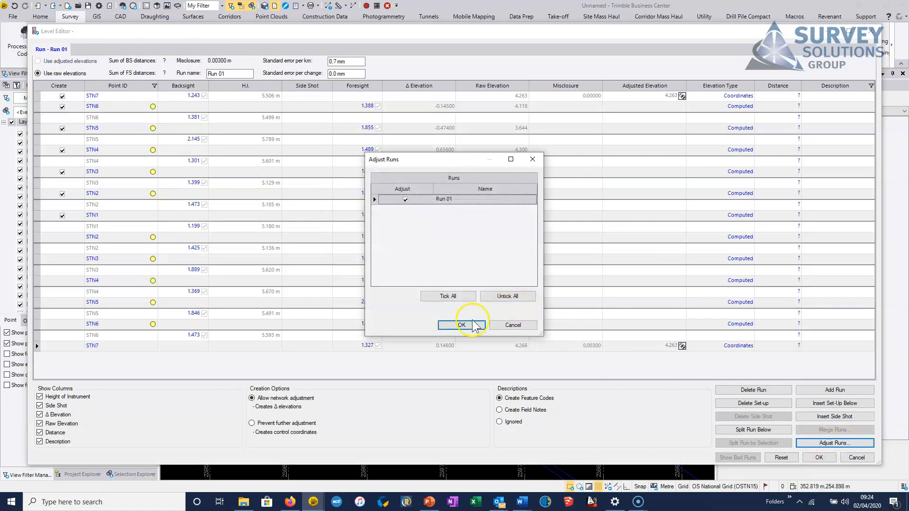
{"action": "left_click", "coordinate": [461, 325]}
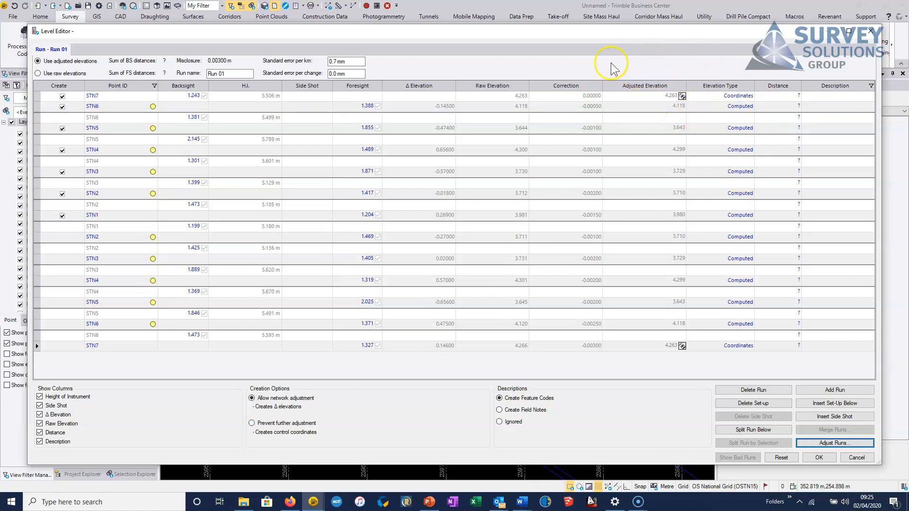
{"action": "mouse_move", "coordinate": [654, 90]}
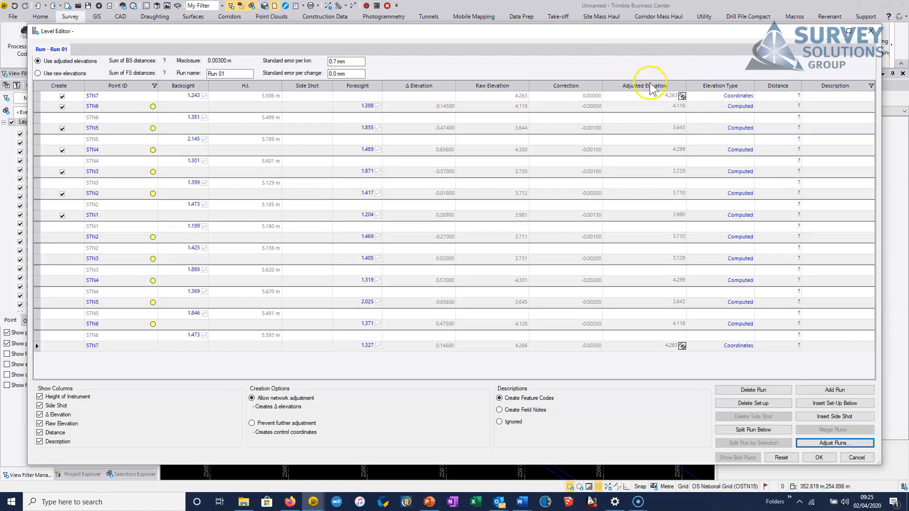
{"action": "mouse_move", "coordinate": [574, 96]}
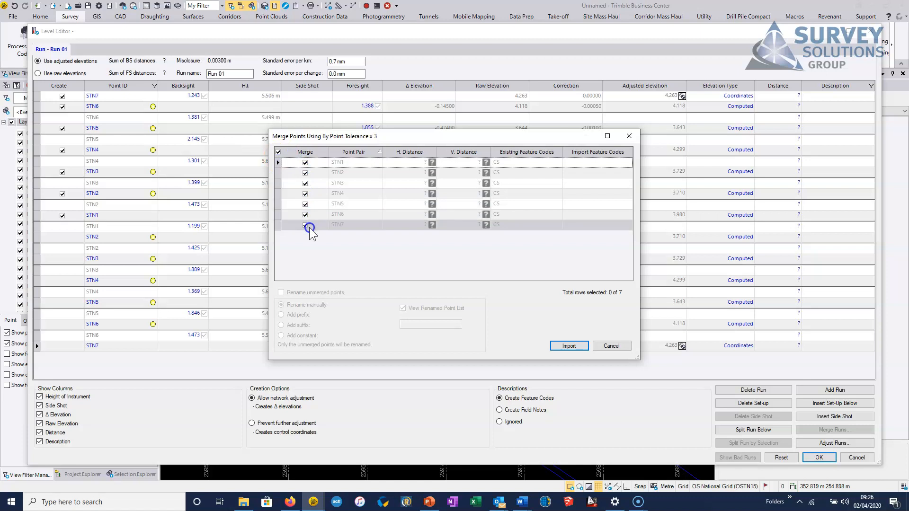
Step: Tick STN7, import all seven stations into existing points, and close the Level Editor
{"action": "left_click", "coordinate": [305, 225]}
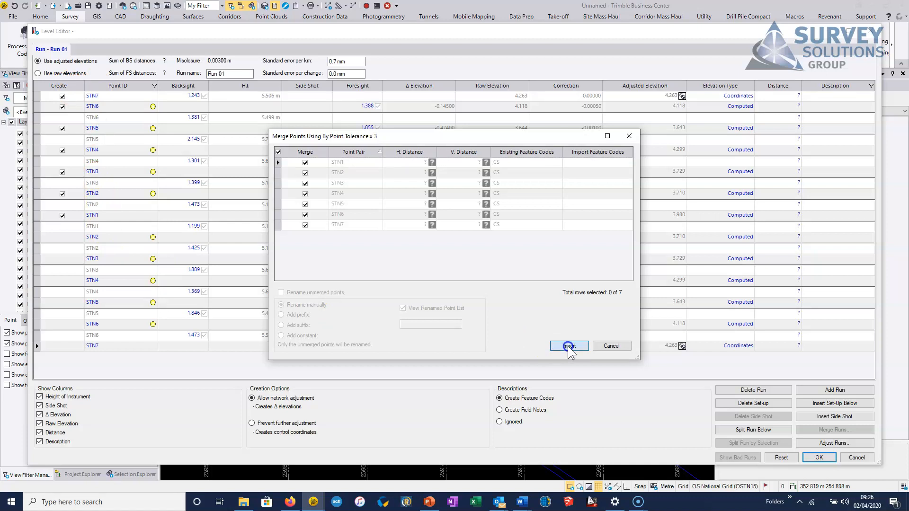
{"action": "left_click", "coordinate": [568, 347]}
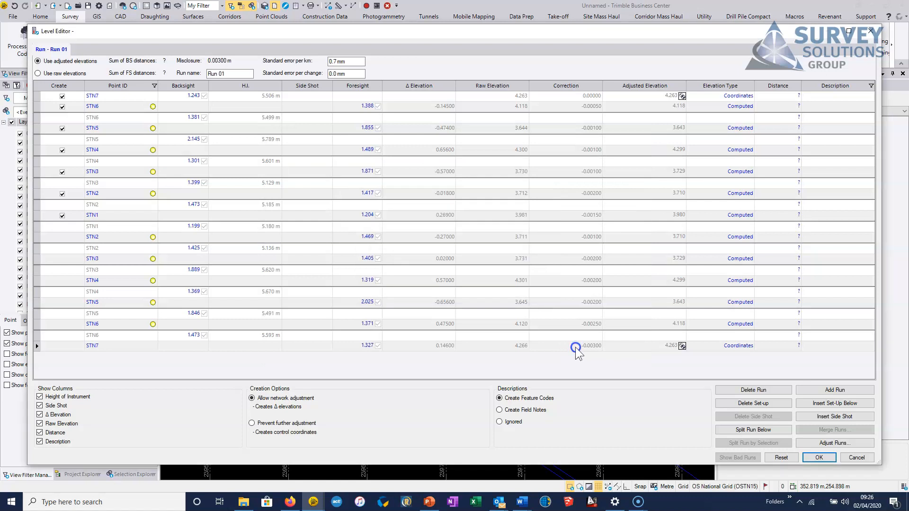
{"action": "left_click", "coordinate": [818, 457]}
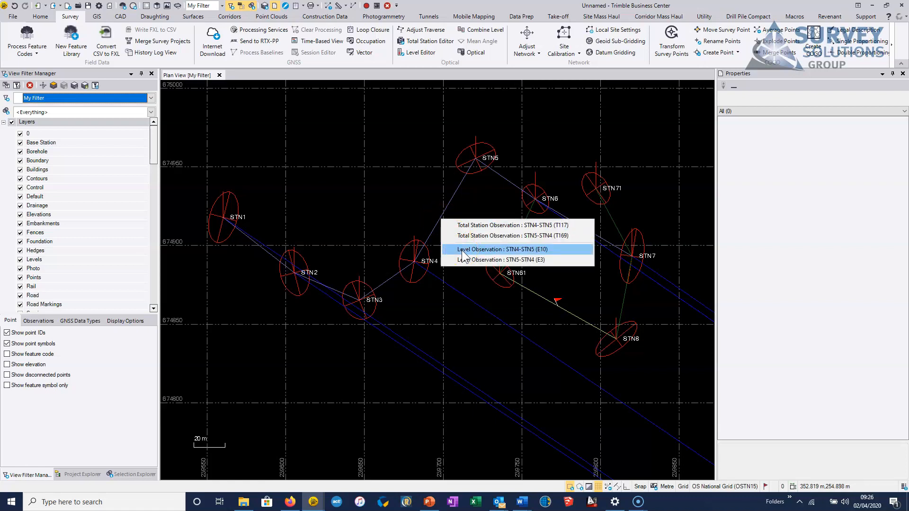
Step: Select the STN4–STN5 level observation in Plan View to see its details
{"action": "left_click", "coordinate": [501, 250]}
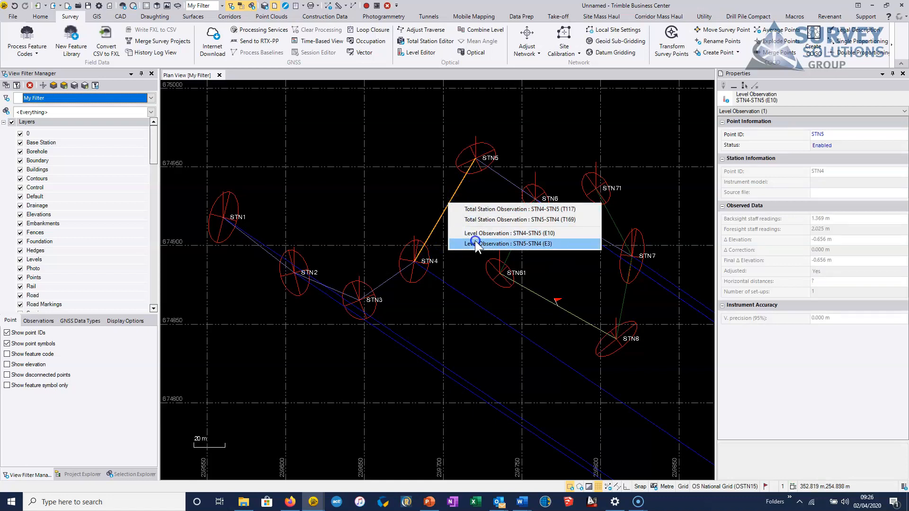
{"action": "mouse_move", "coordinate": [487, 219]}
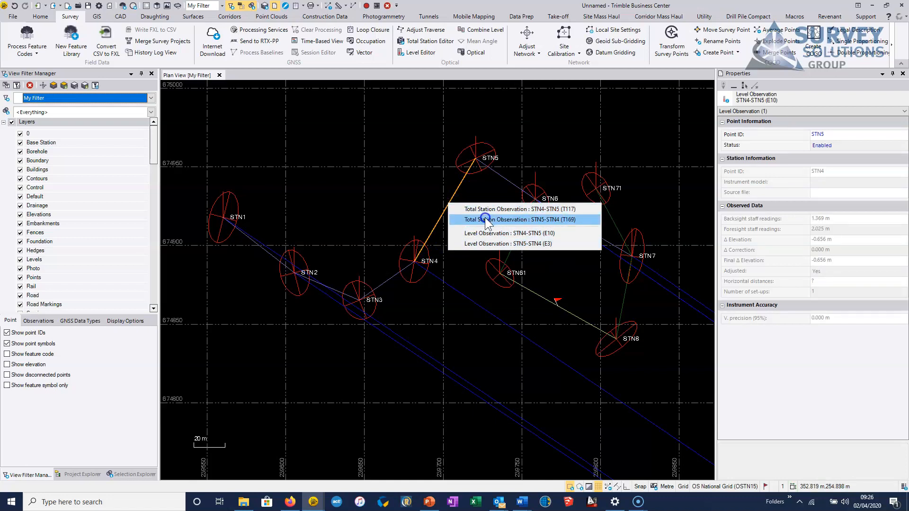
{"action": "mouse_move", "coordinate": [487, 233]}
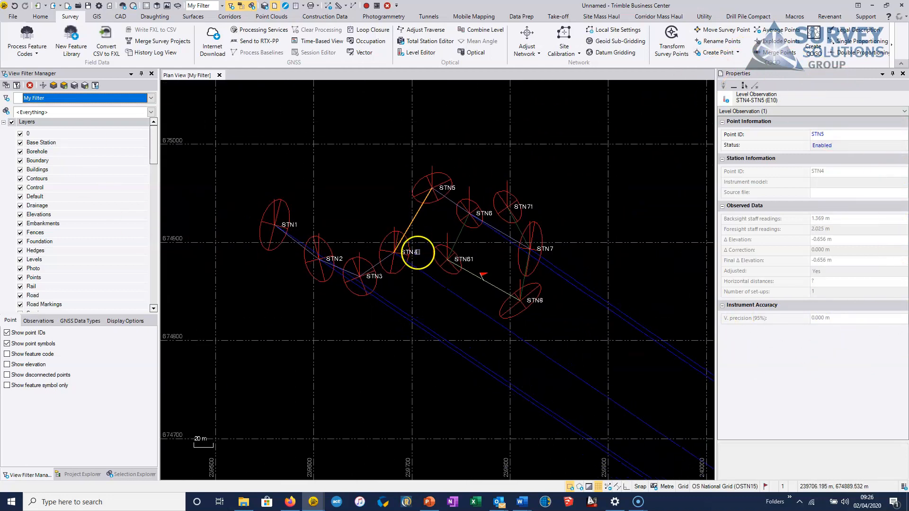
Step: Run the network adjustment with the vertical angle weighting scalar at 2.06
{"action": "left_click", "coordinate": [525, 41]}
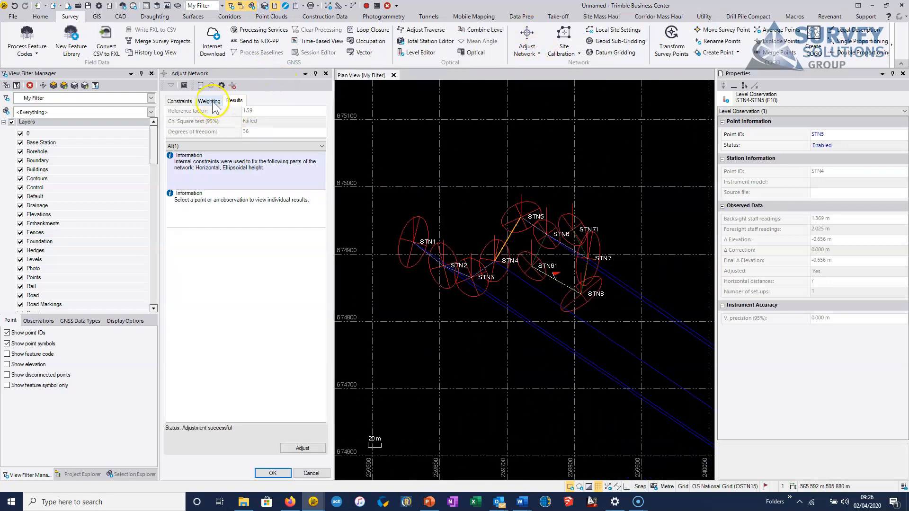
{"action": "left_click", "coordinate": [209, 101]}
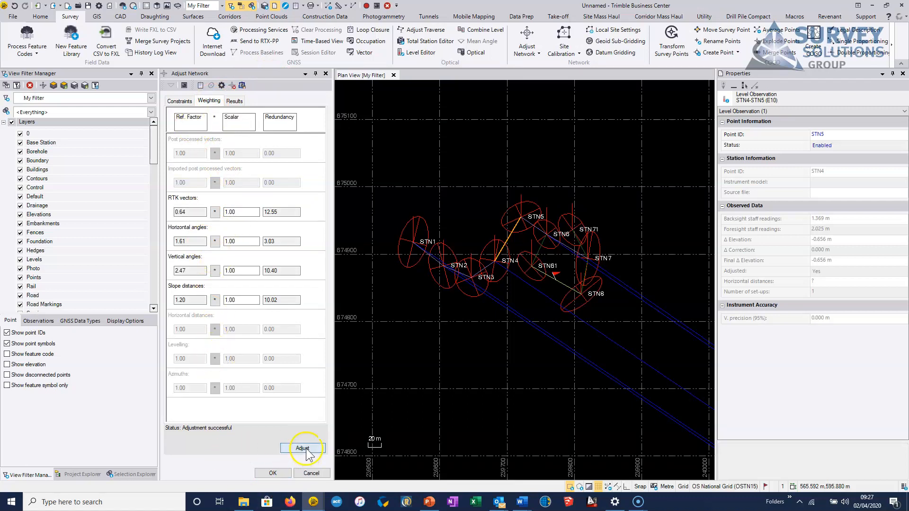
{"action": "left_click", "coordinate": [302, 448]}
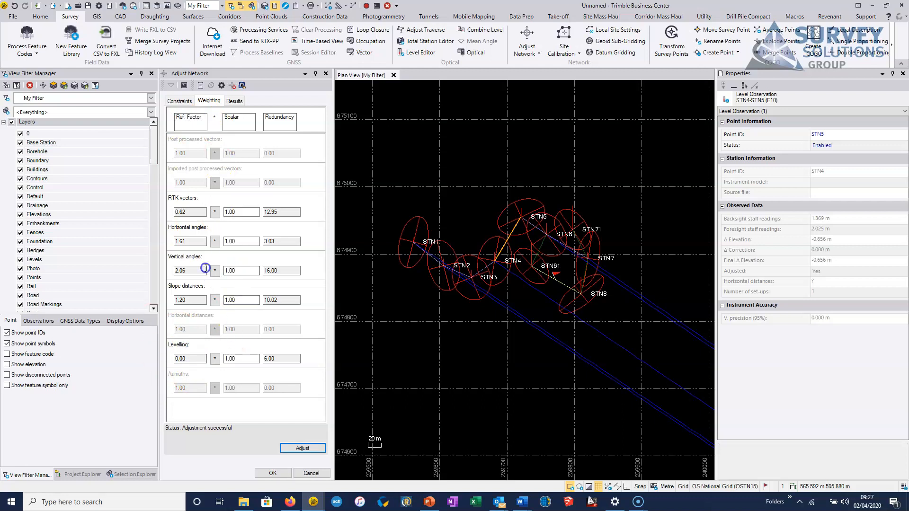
{"action": "mouse_move", "coordinate": [189, 270]}
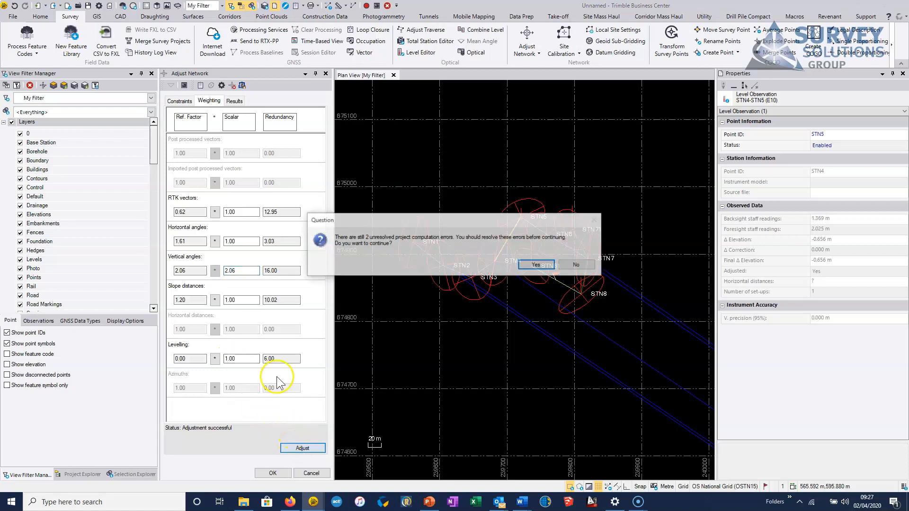
Step: Dismiss the unresolved-errors warning and inspect observation residuals on the Results tab
{"action": "left_click", "coordinate": [535, 265]}
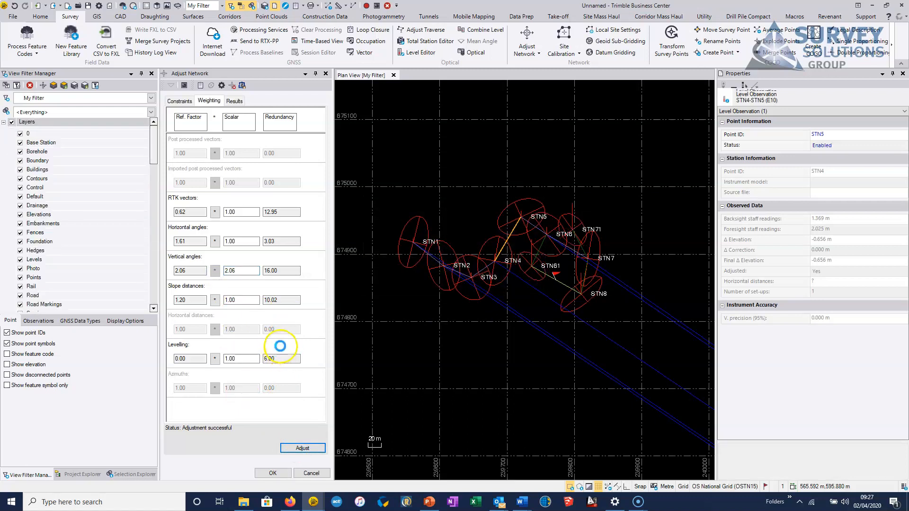
{"action": "left_click", "coordinate": [234, 100]}
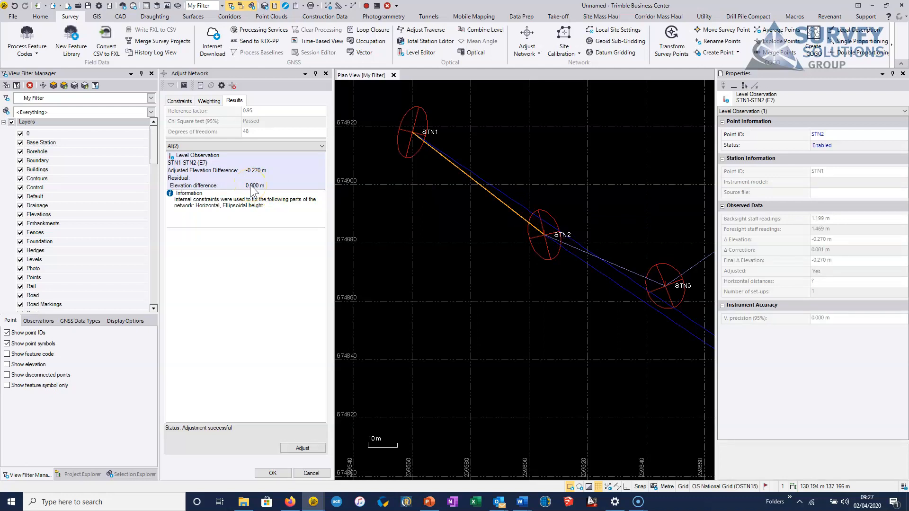
{"action": "left_click", "coordinate": [389, 179]}
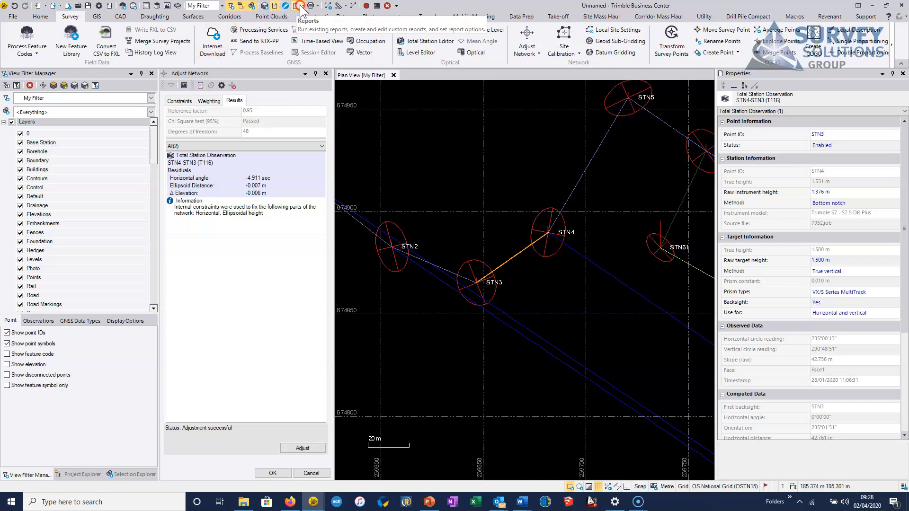
Step: Generate the Level Report and accept the network adjustment results
{"action": "left_click", "coordinate": [302, 8]}
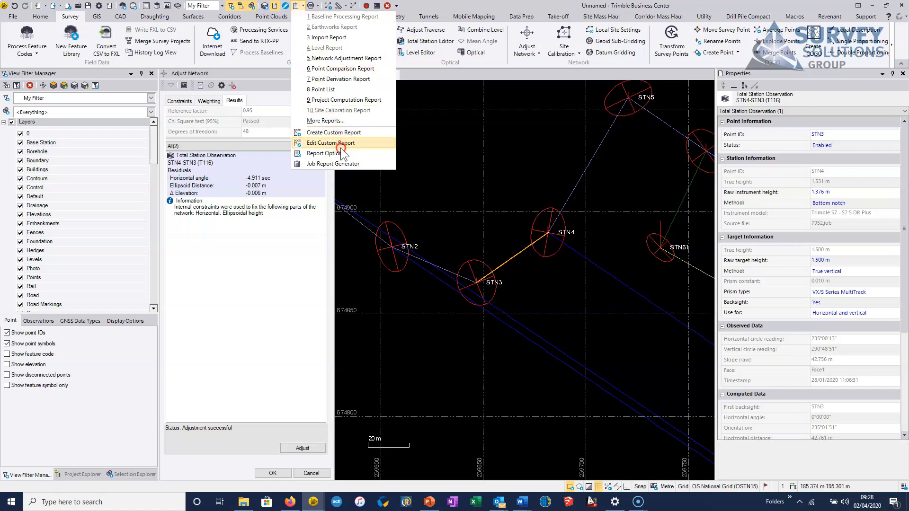
{"action": "mouse_move", "coordinate": [336, 57]}
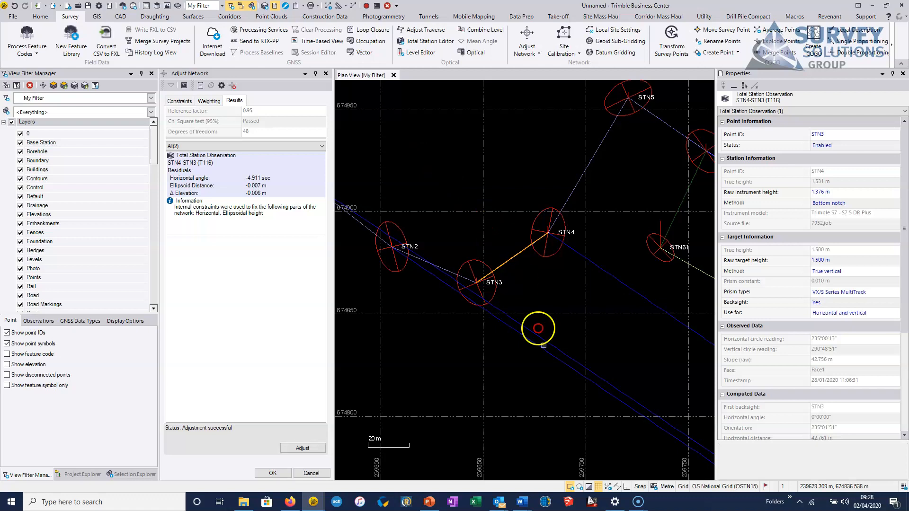
{"action": "left_click", "coordinate": [272, 473]}
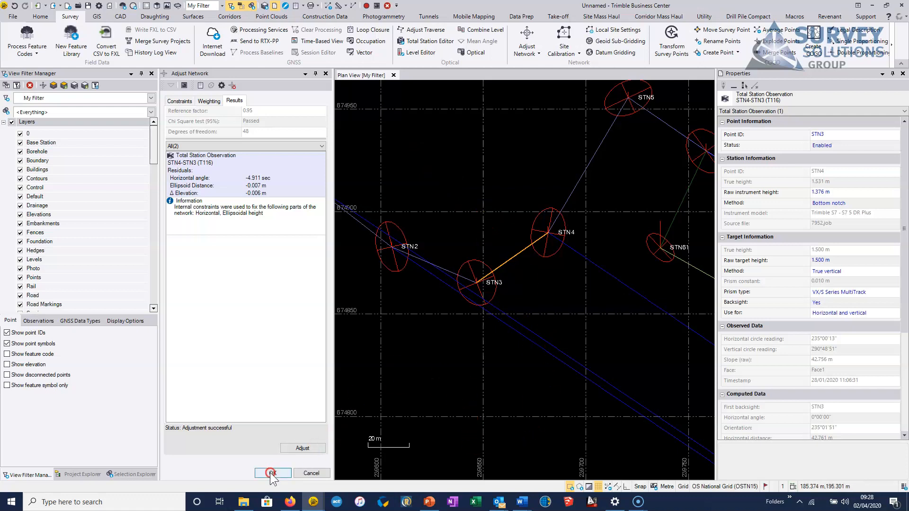
{"action": "left_click", "coordinate": [273, 473]}
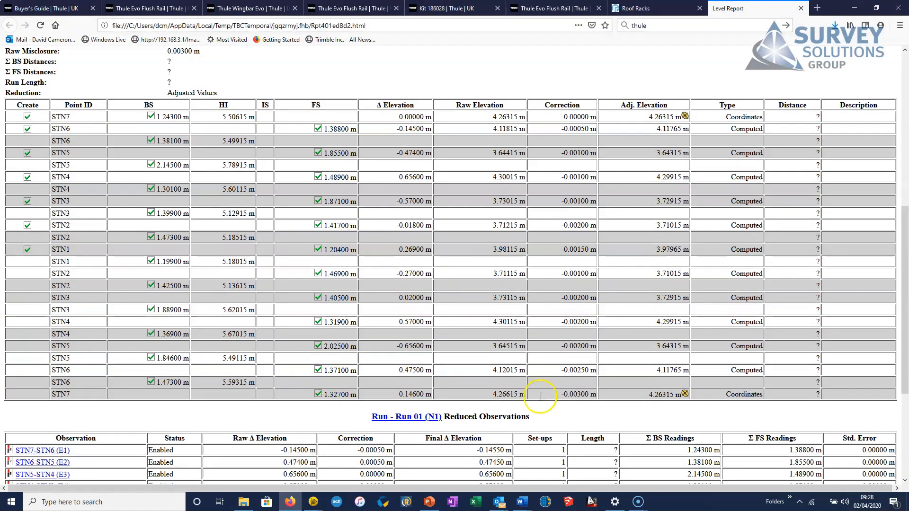
{"action": "scroll", "scroll_direction": "down", "scroll_amount": 3}
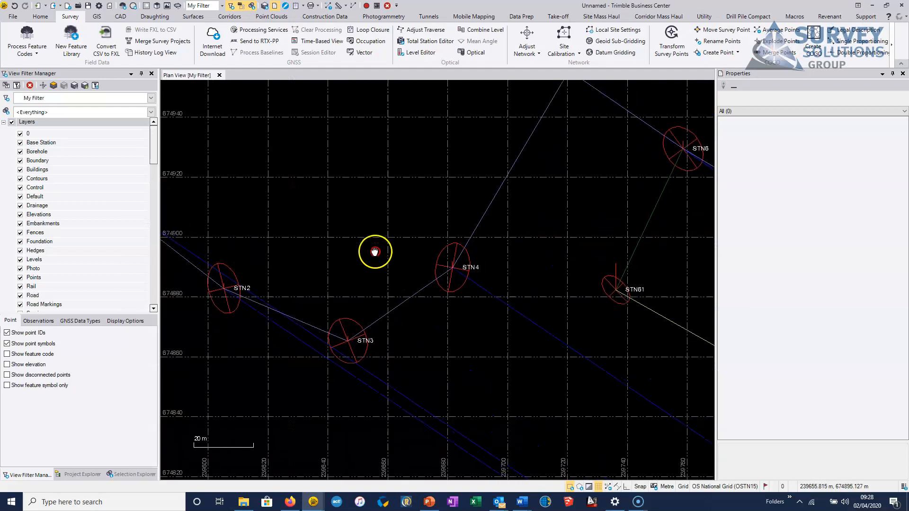
Step: Zoom out to the whole station network and reopen the Level Editor to review Run 01
{"action": "left_click_drag", "start_coordinate": [374, 252], "coordinate": [548, 296]}
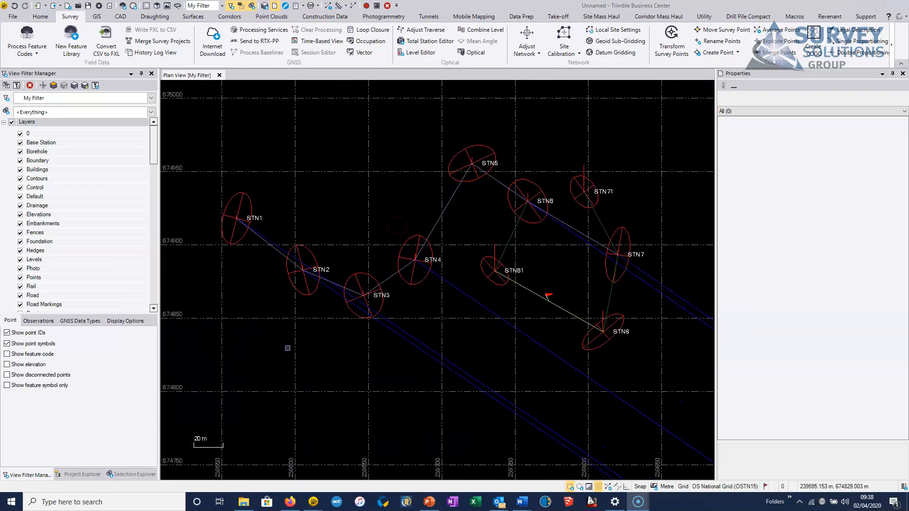
{"action": "left_click", "coordinate": [325, 197]}
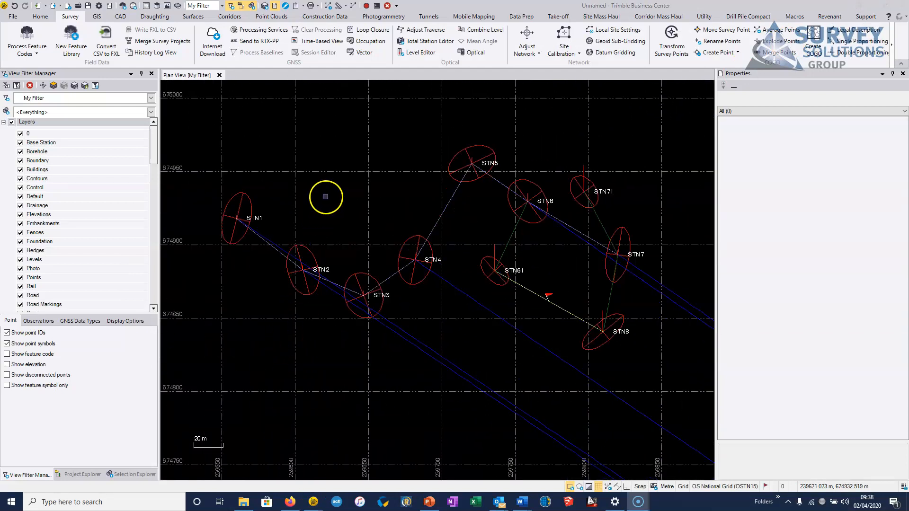
{"action": "mouse_move", "coordinate": [403, 217]}
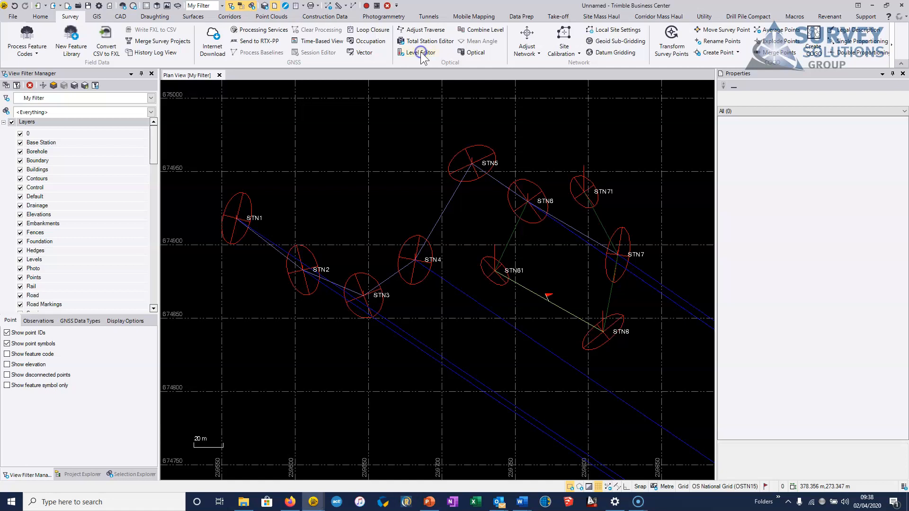
{"action": "left_click", "coordinate": [420, 52]}
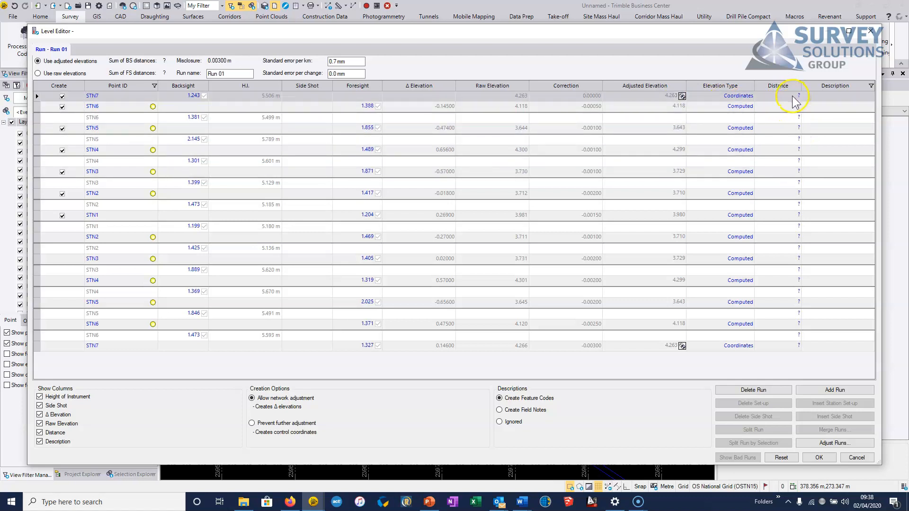
{"action": "mouse_move", "coordinate": [795, 197]}
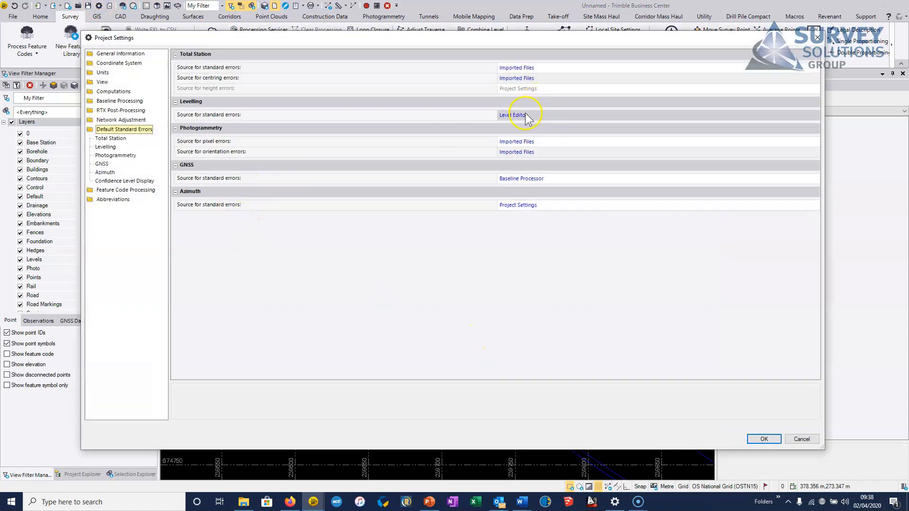
Step: Set the levelling standard-error source to Project Settings and confirm the change
{"action": "left_click", "coordinate": [655, 115]}
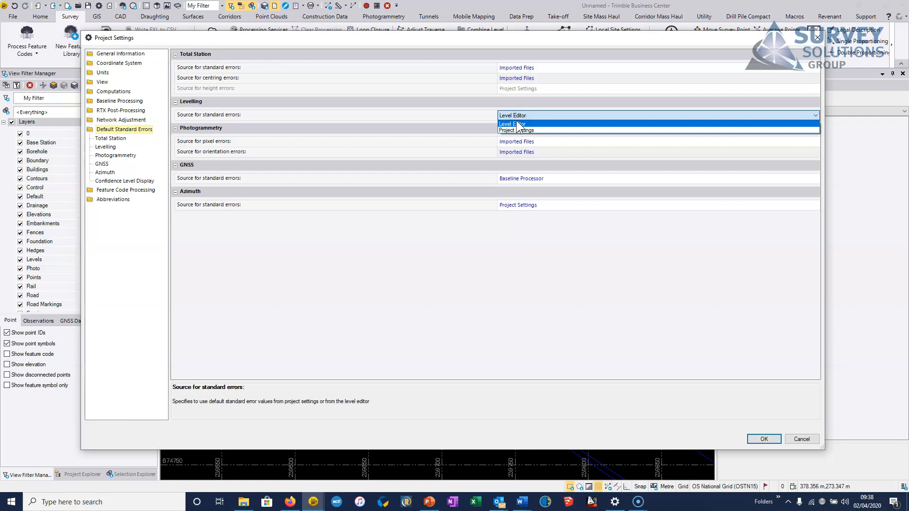
{"action": "left_click", "coordinate": [518, 130]}
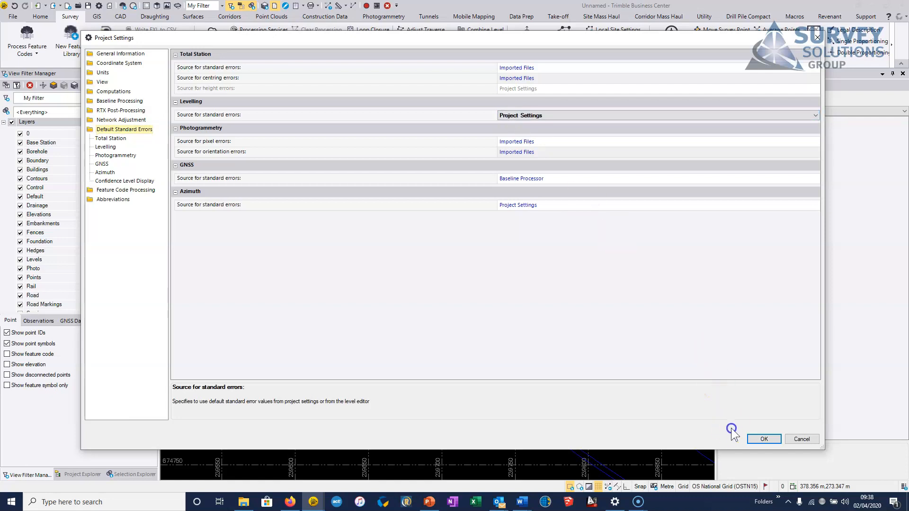
{"action": "left_click", "coordinate": [764, 439]}
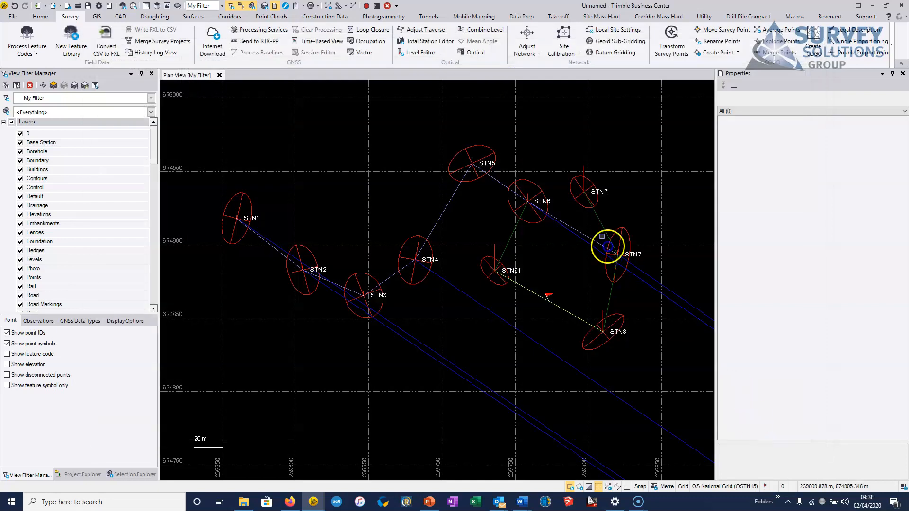
{"action": "mouse_move", "coordinate": [526, 40]}
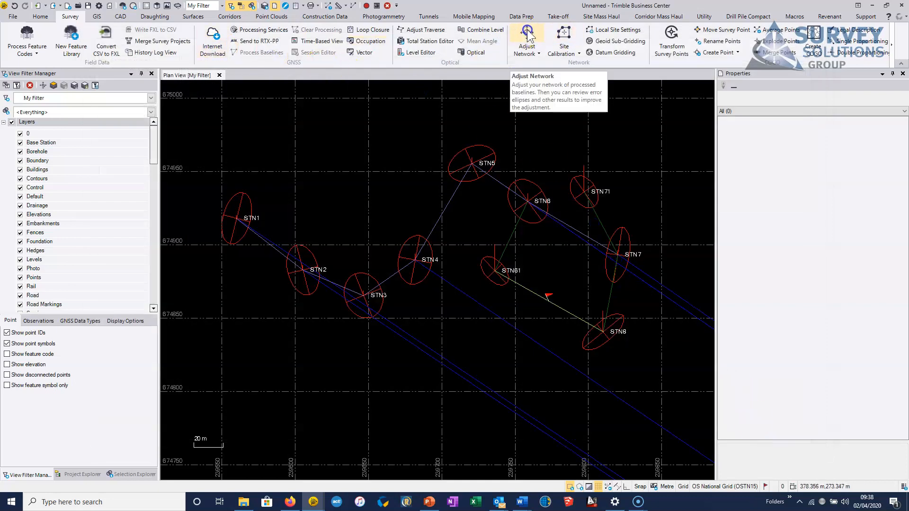
Step: Rerun the network adjustment and inspect the STN1-STN2 level observation warning
{"action": "left_click", "coordinate": [525, 41]}
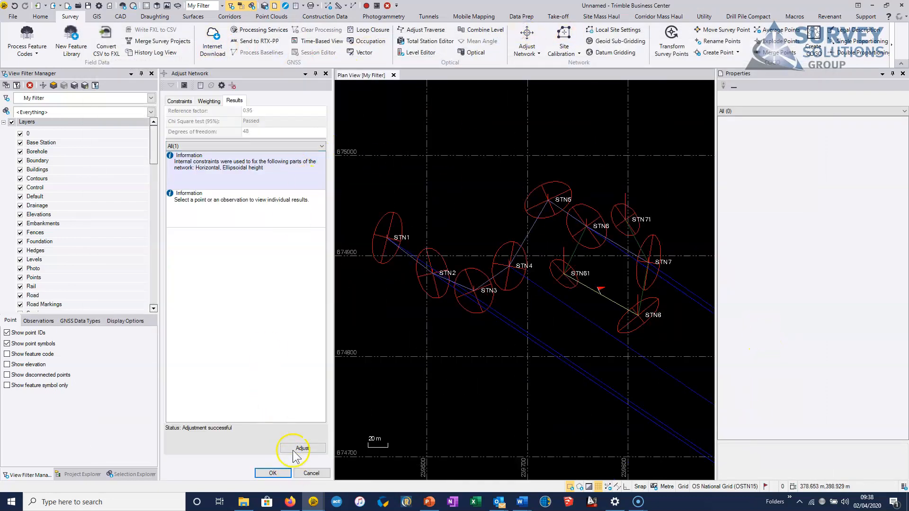
{"action": "left_click", "coordinate": [302, 448]}
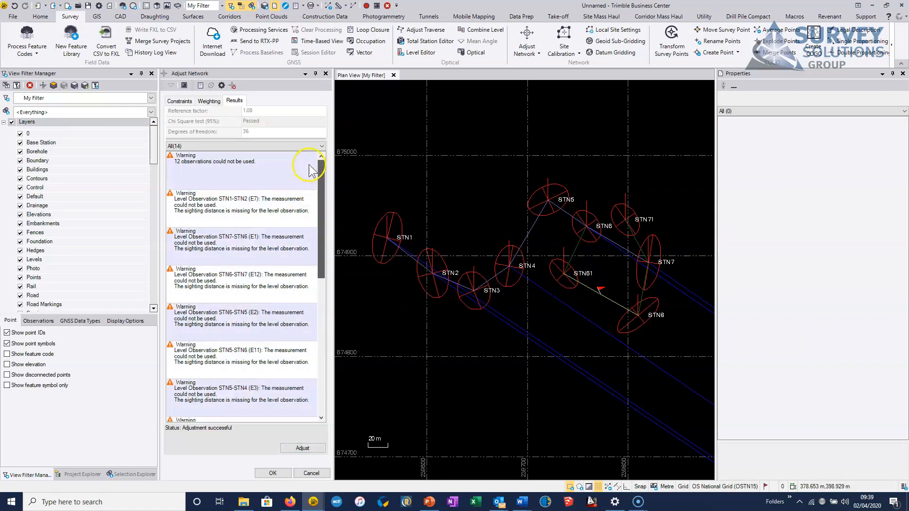
{"action": "left_click", "coordinate": [241, 205]}
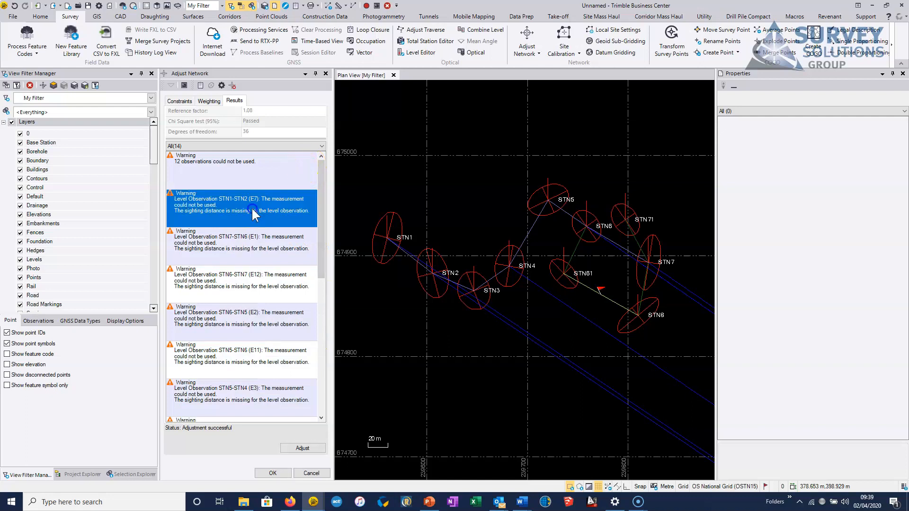
{"action": "mouse_move", "coordinate": [278, 206]}
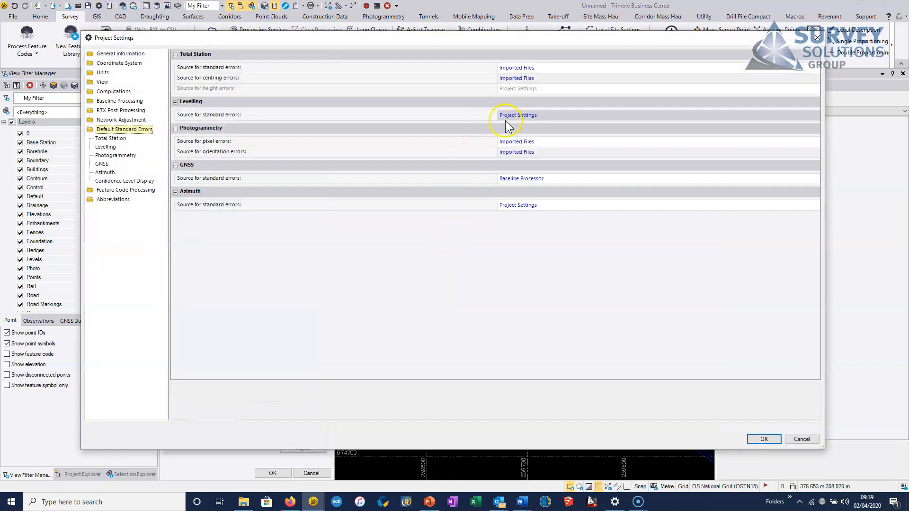
Step: Restore Level Editor as the levelling standard-error source and rerun the adjustment
{"action": "left_click", "coordinate": [517, 114]}
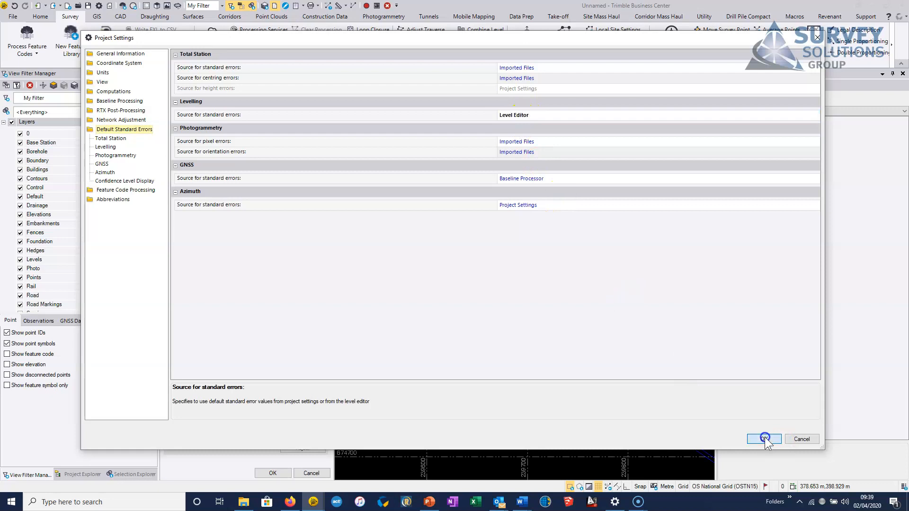
{"action": "left_click", "coordinate": [764, 439]}
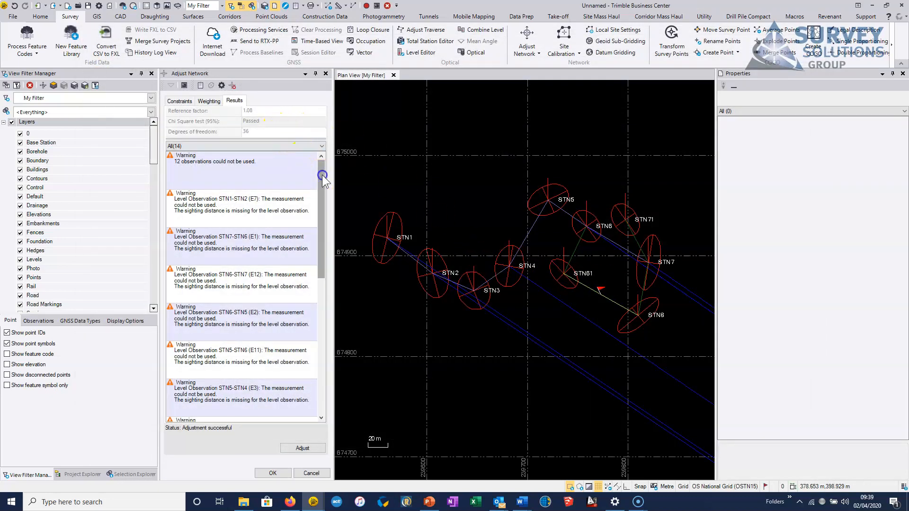
{"action": "left_click", "coordinate": [302, 447]}
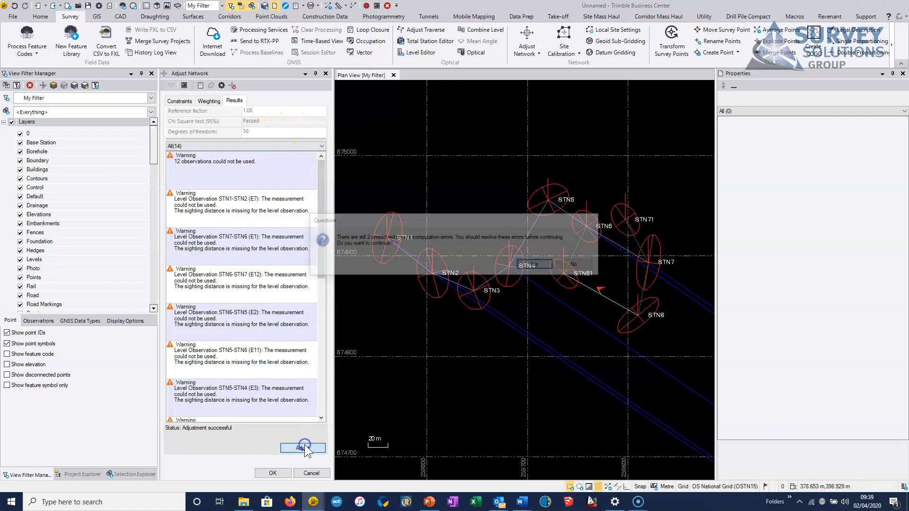
Step: Continue past the computation errors, review the fixed coordinate constraints, and accept the adjustment
{"action": "left_click", "coordinate": [530, 265]}
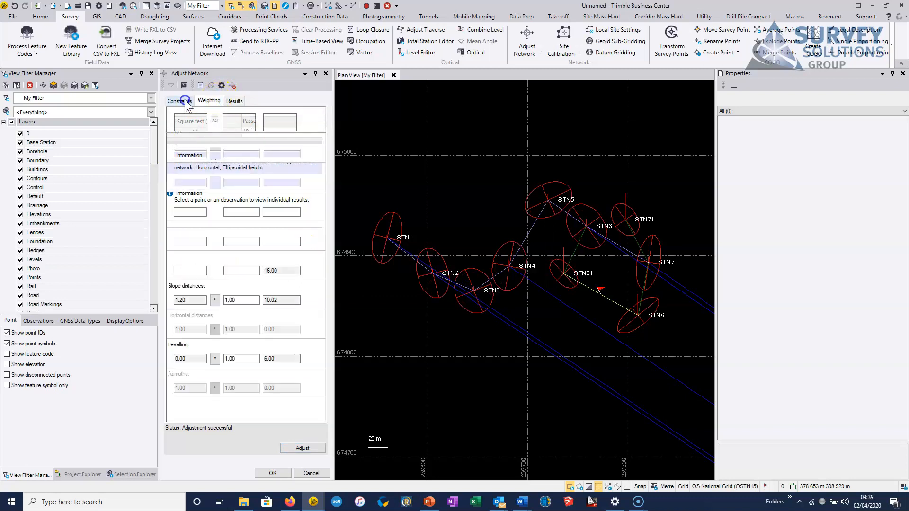
{"action": "left_click", "coordinate": [179, 101]}
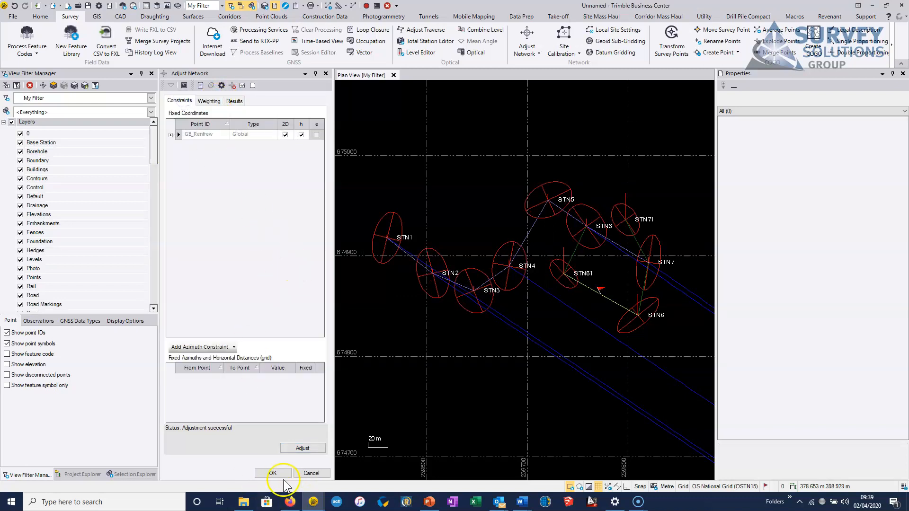
{"action": "left_click", "coordinate": [273, 473]}
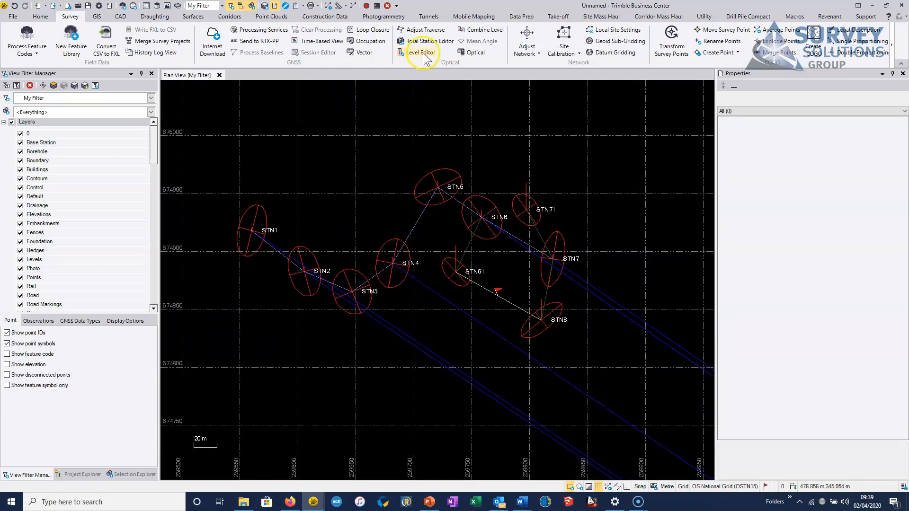
{"action": "mouse_move", "coordinate": [420, 52]}
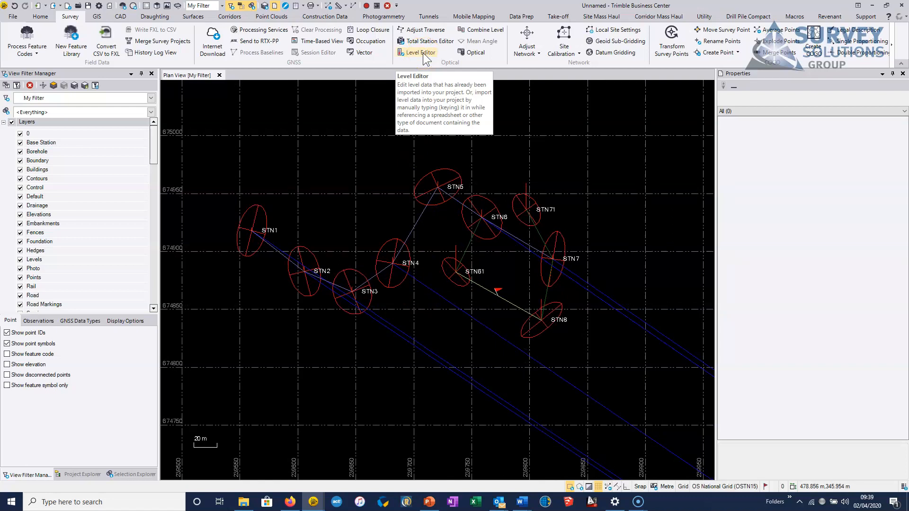
{"action": "left_click", "coordinate": [387, 288]}
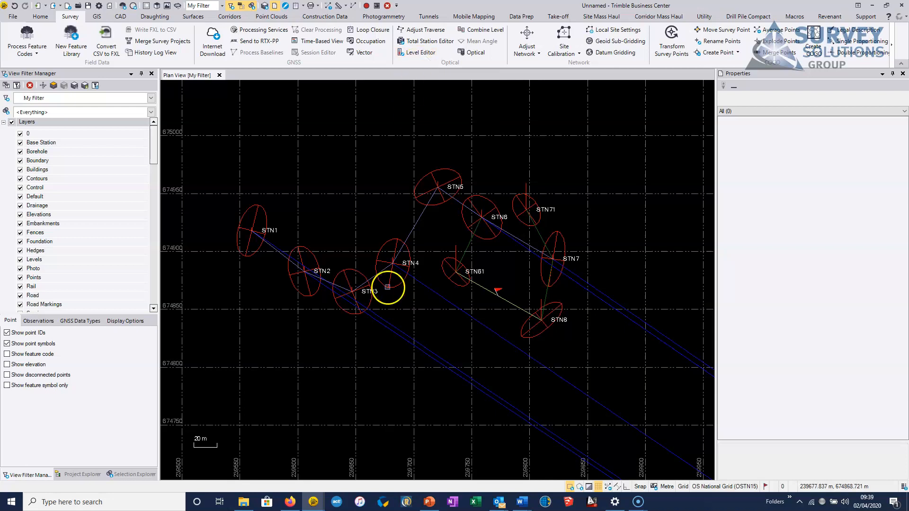